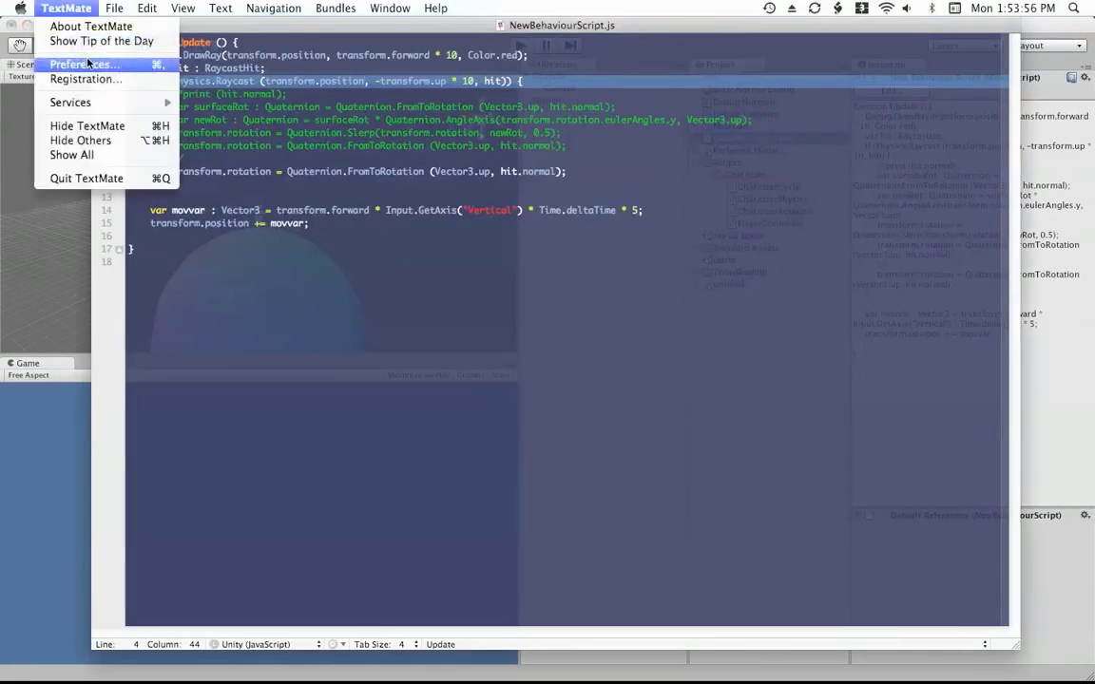
- Enlarge the TextMate editor font from Monaco 12 pt to 15 pt via Fonts & Colors preferences
click(84, 65)
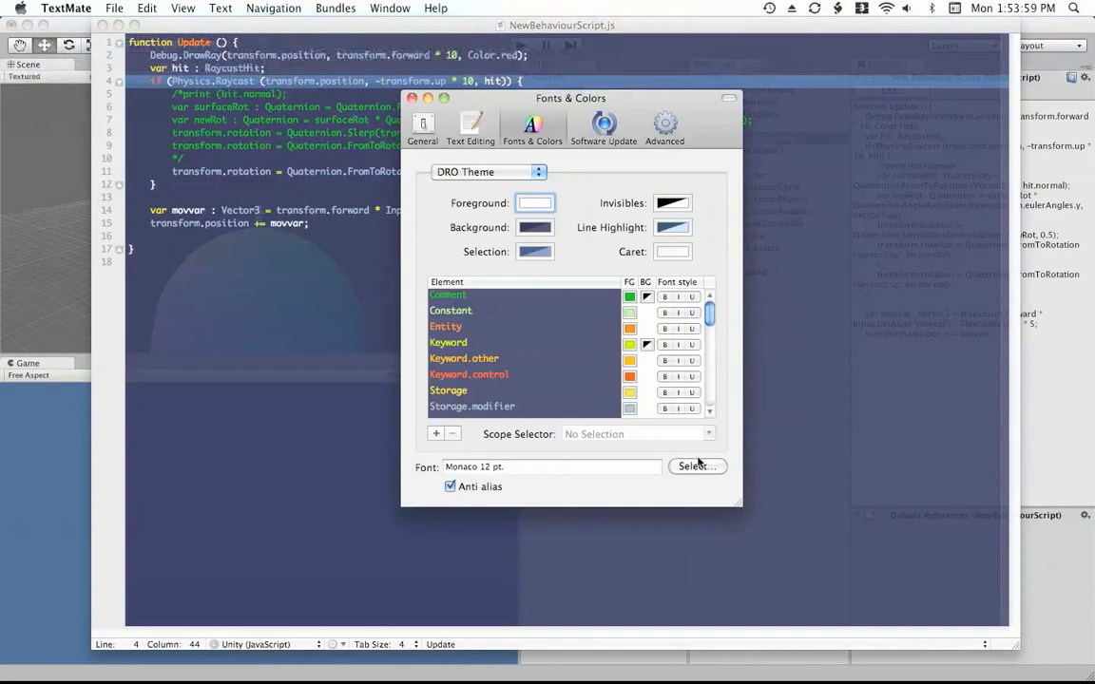
click(695, 467)
text(15)
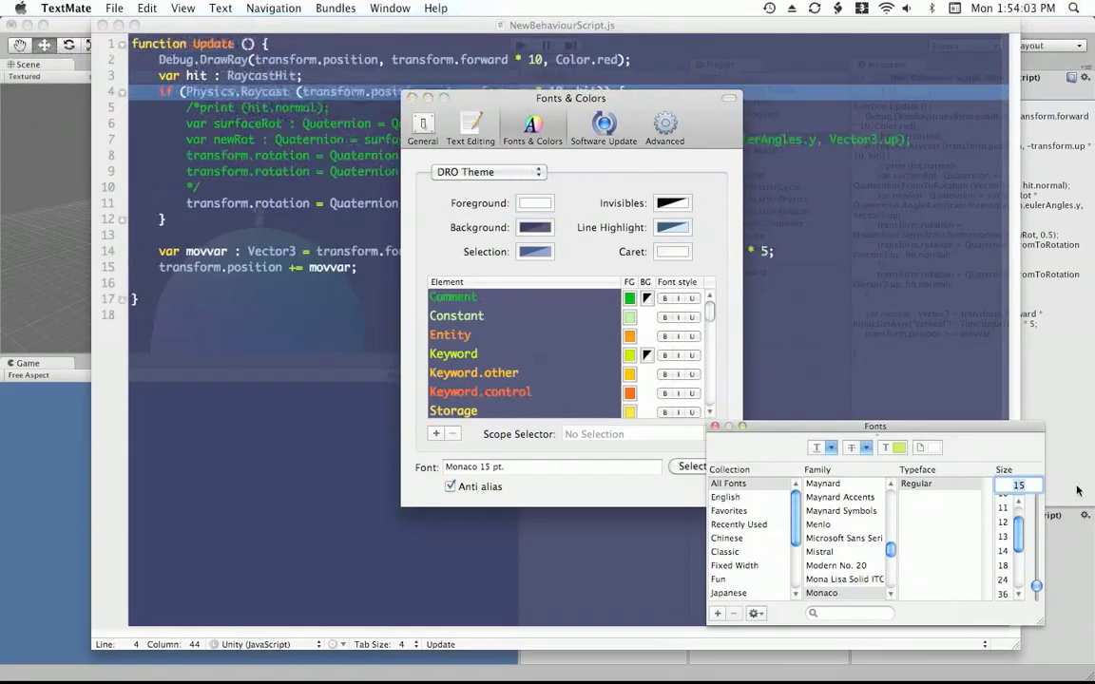
click(714, 425)
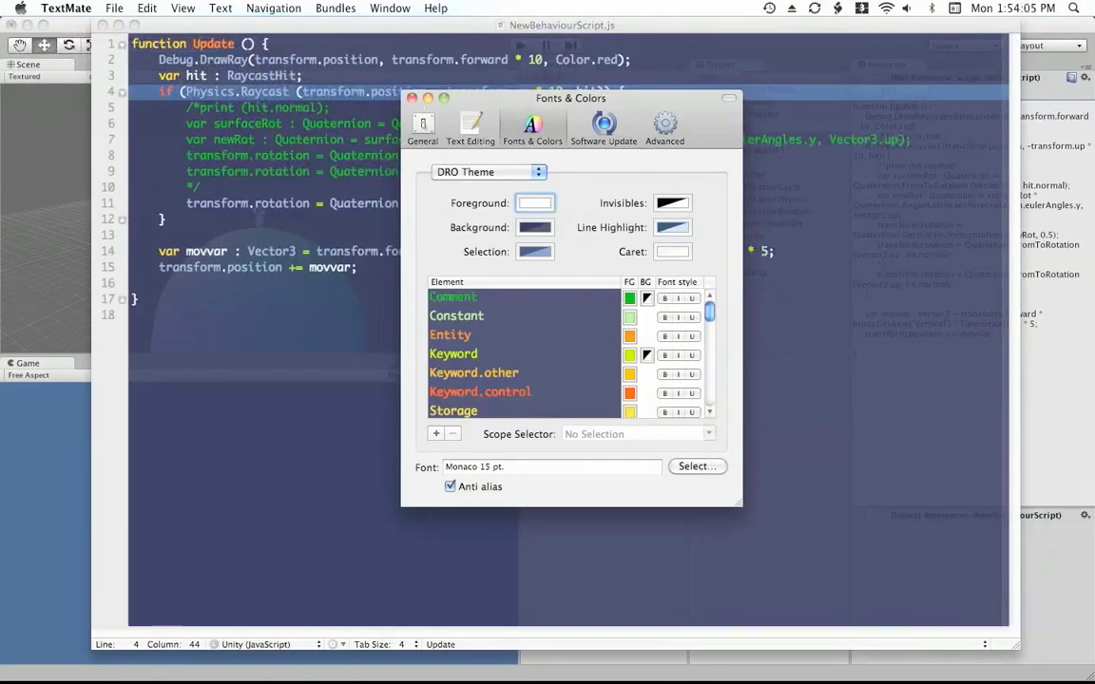
click(412, 98)
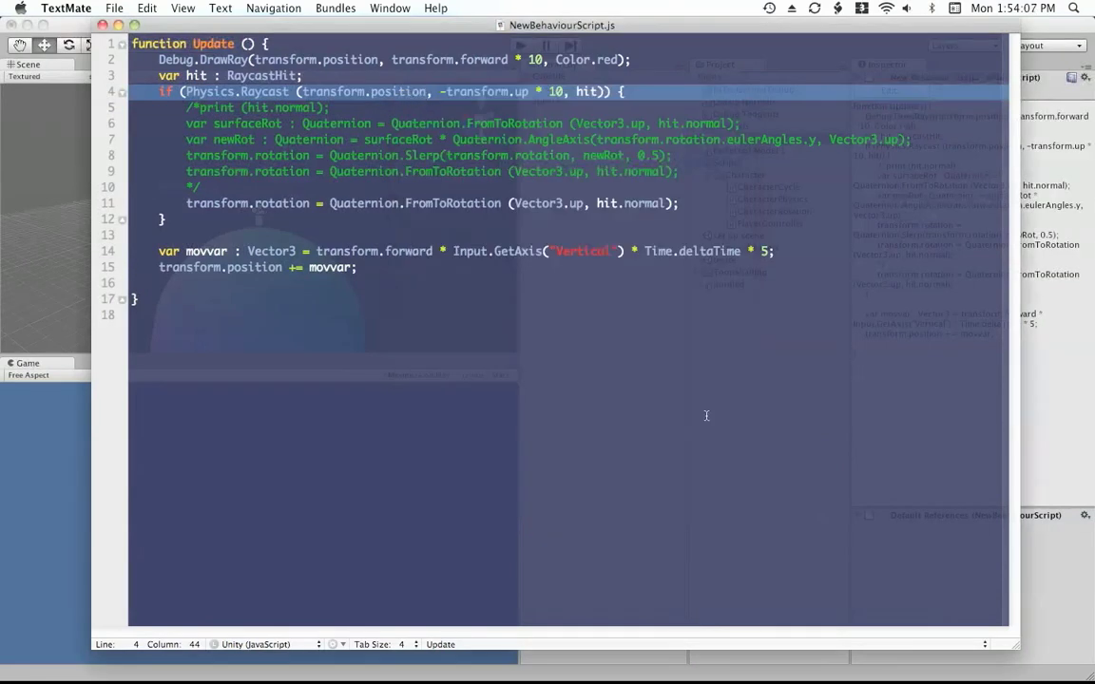
- Change the Quaternion.Slerp blend in NewBehaviourScript.js to 0.1 and switch back to Unity
click(251, 316)
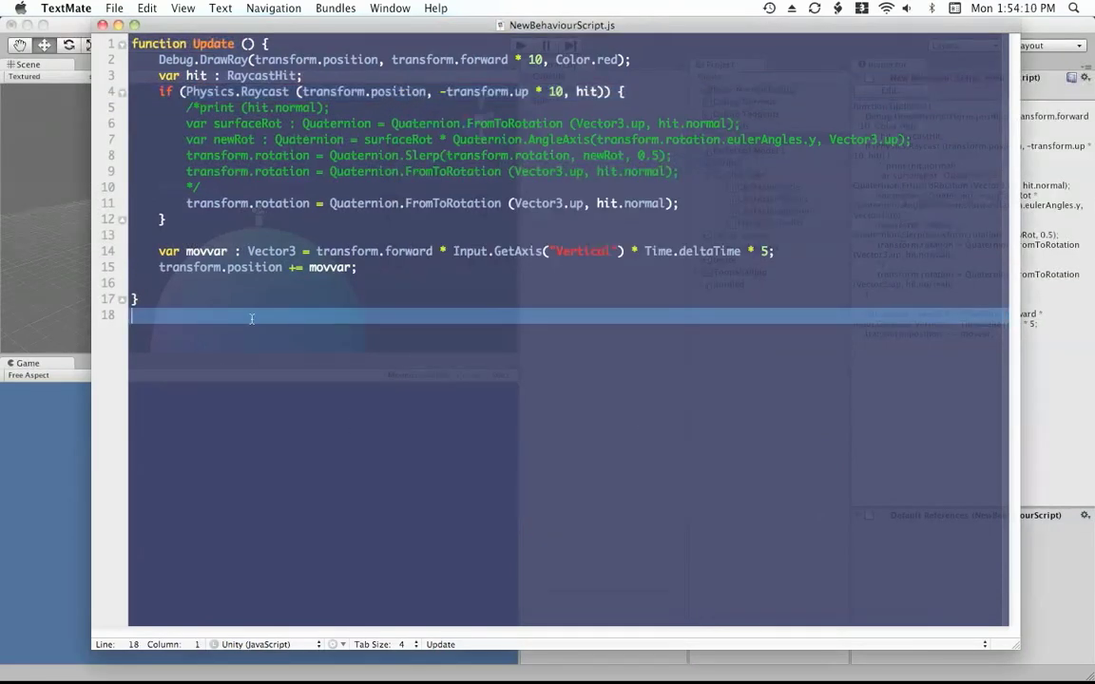
click(410, 299)
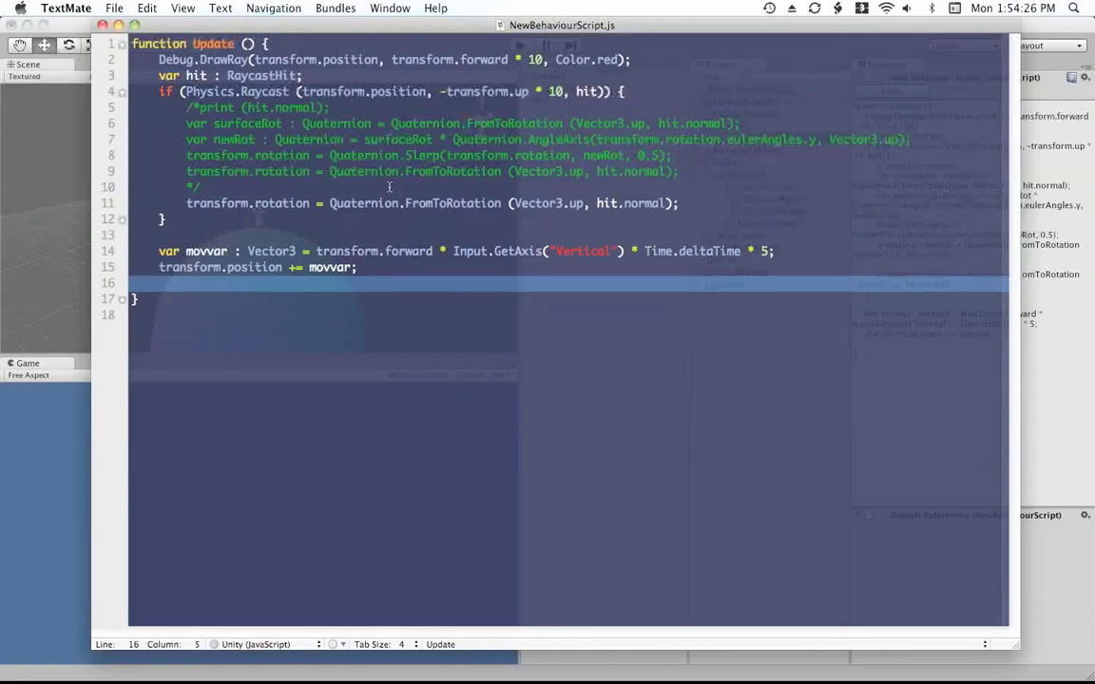
click(201, 76)
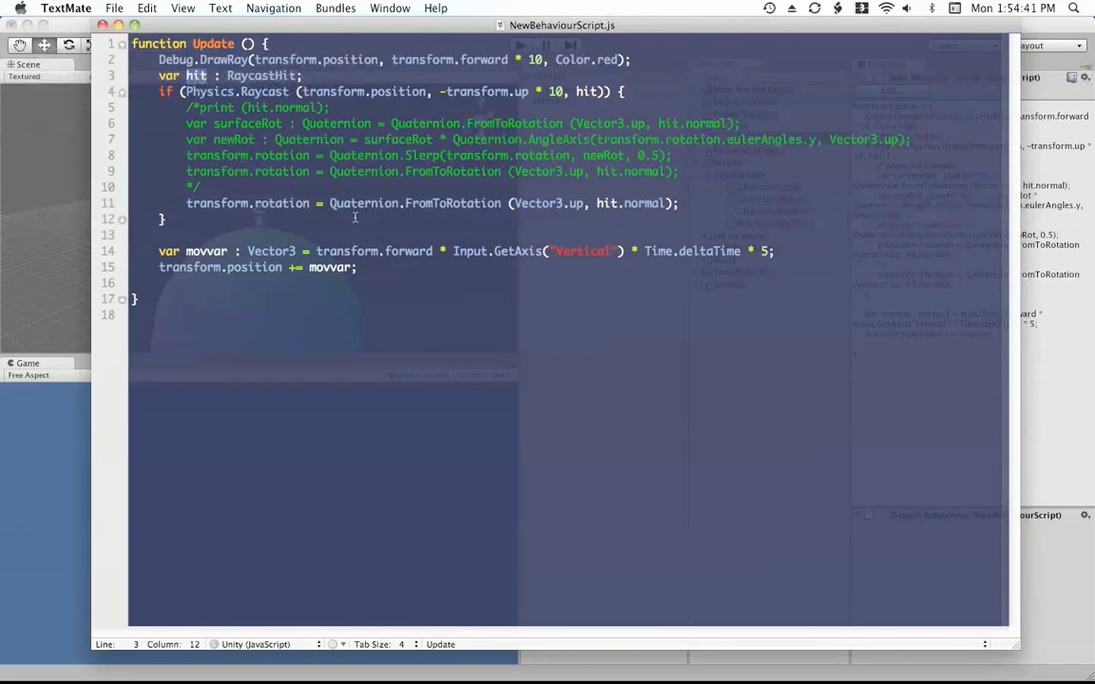
mouse_move(794, 280)
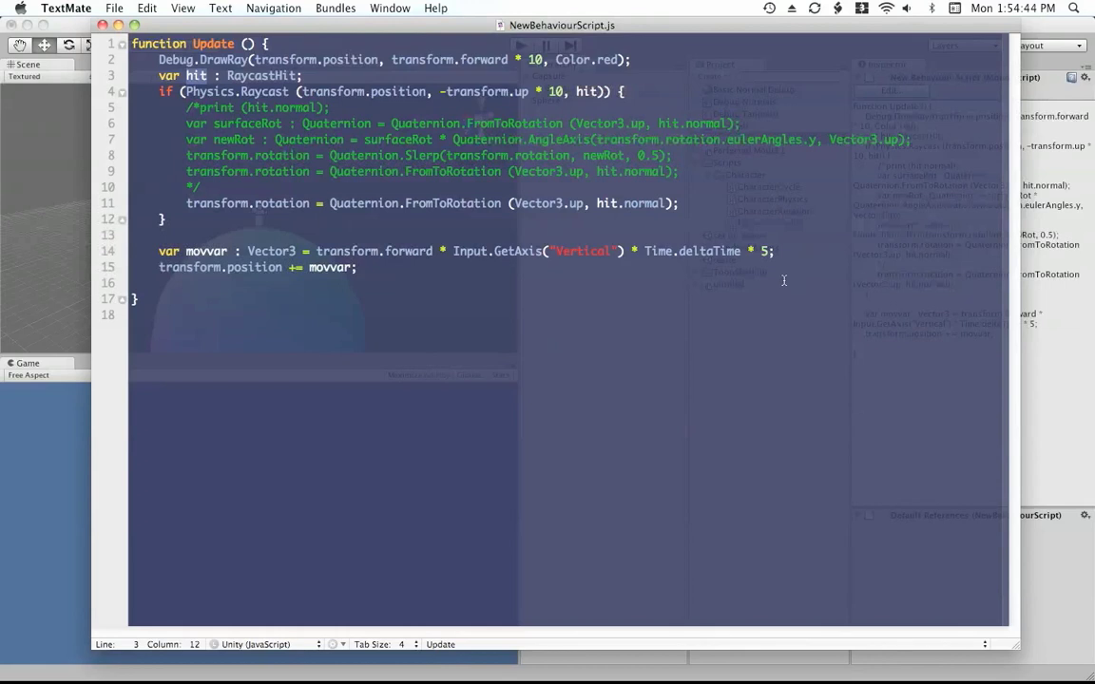
click(635, 281)
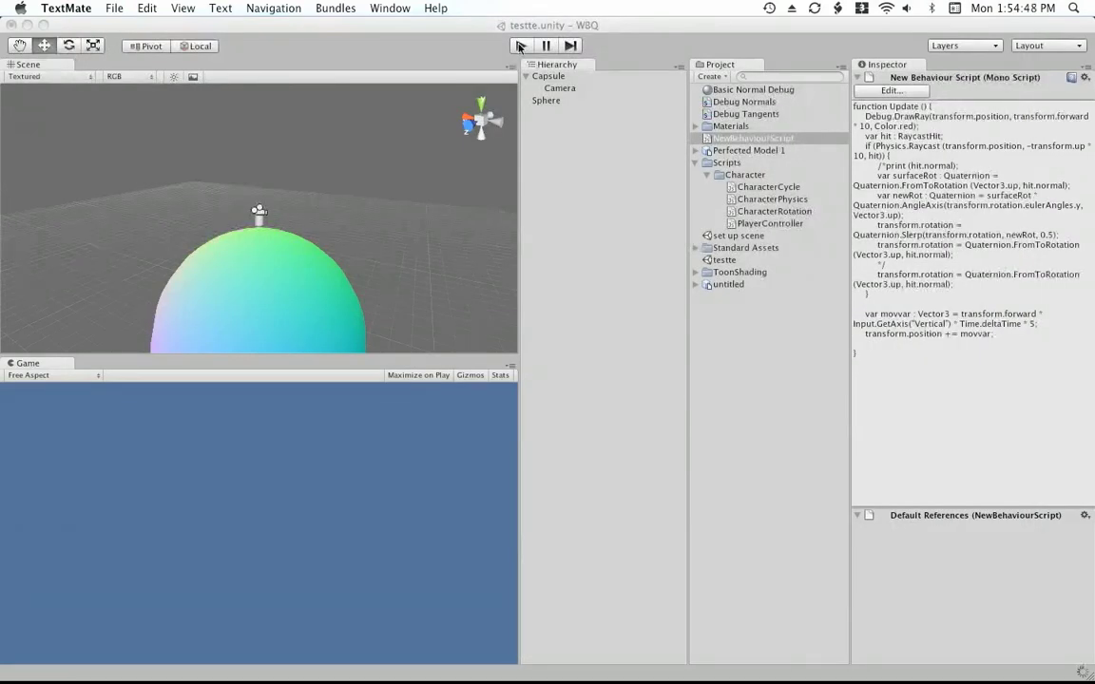
- Play the scene so the capsule travels over the sphere with its red ray, then select the Sphere
click(521, 45)
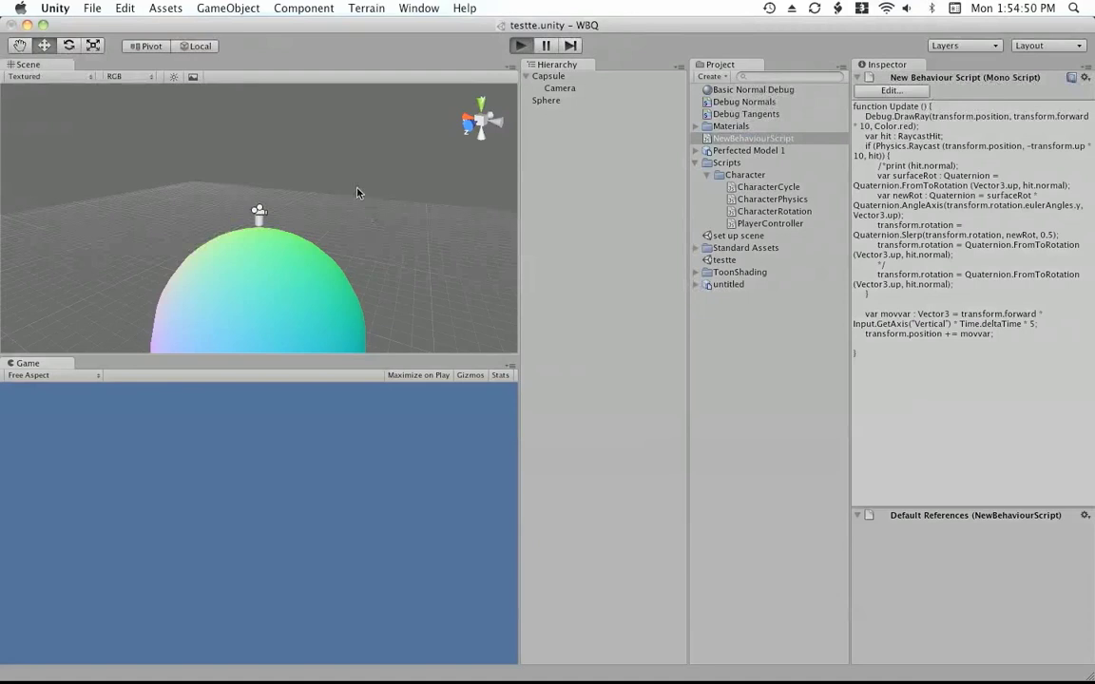
click(521, 45)
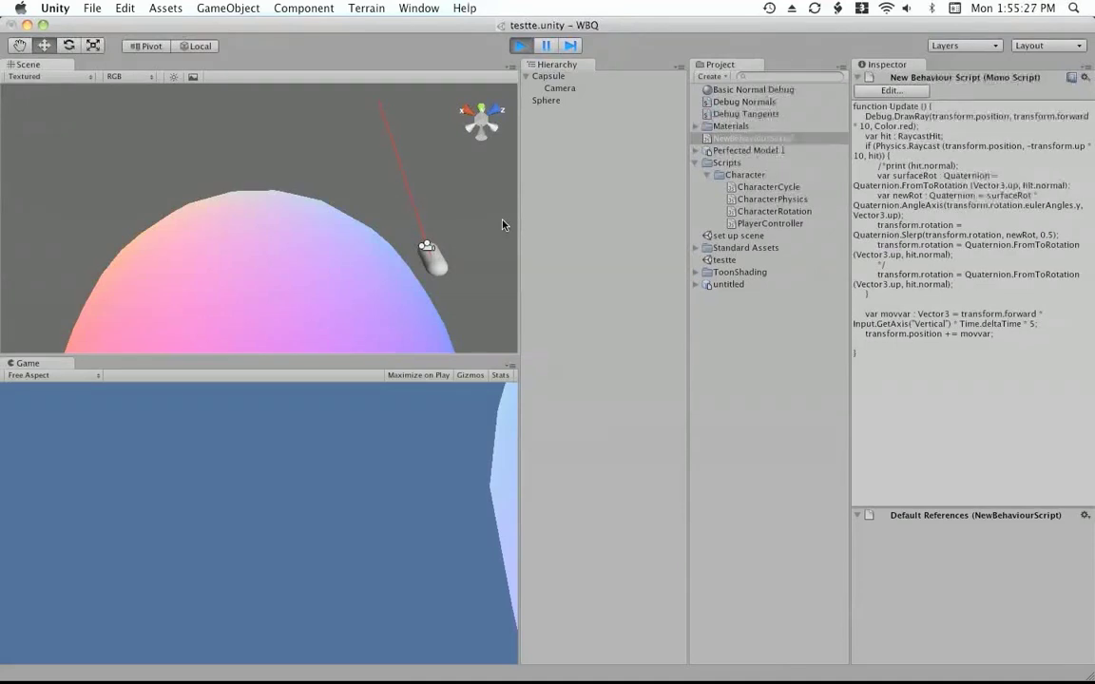
click(546, 99)
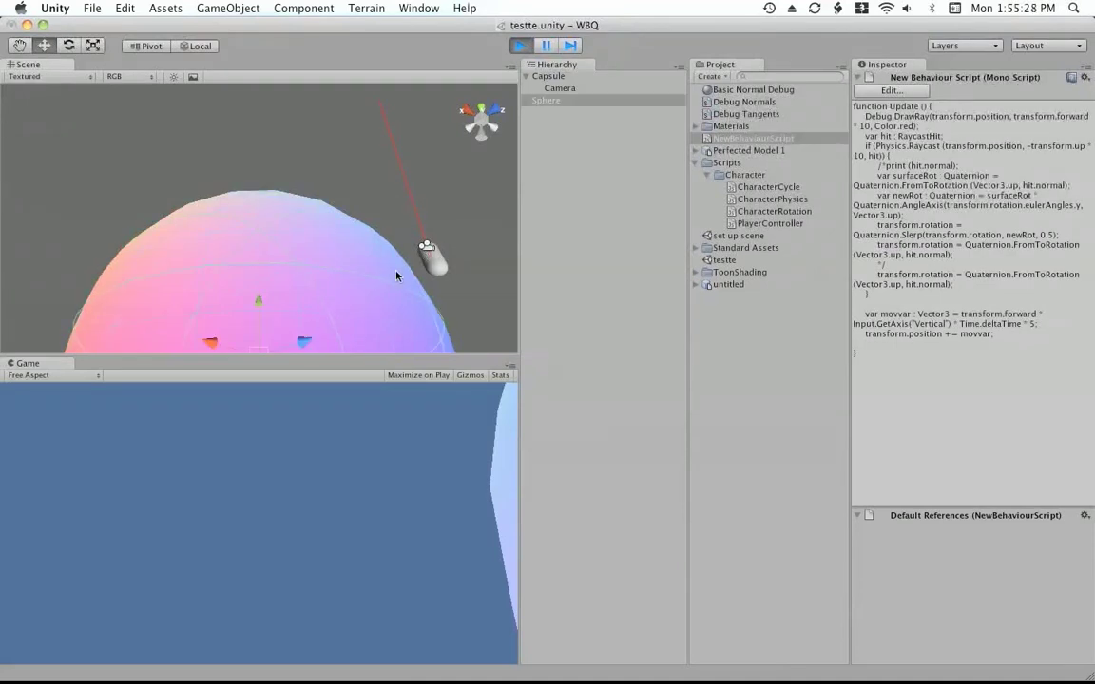
click(545, 99)
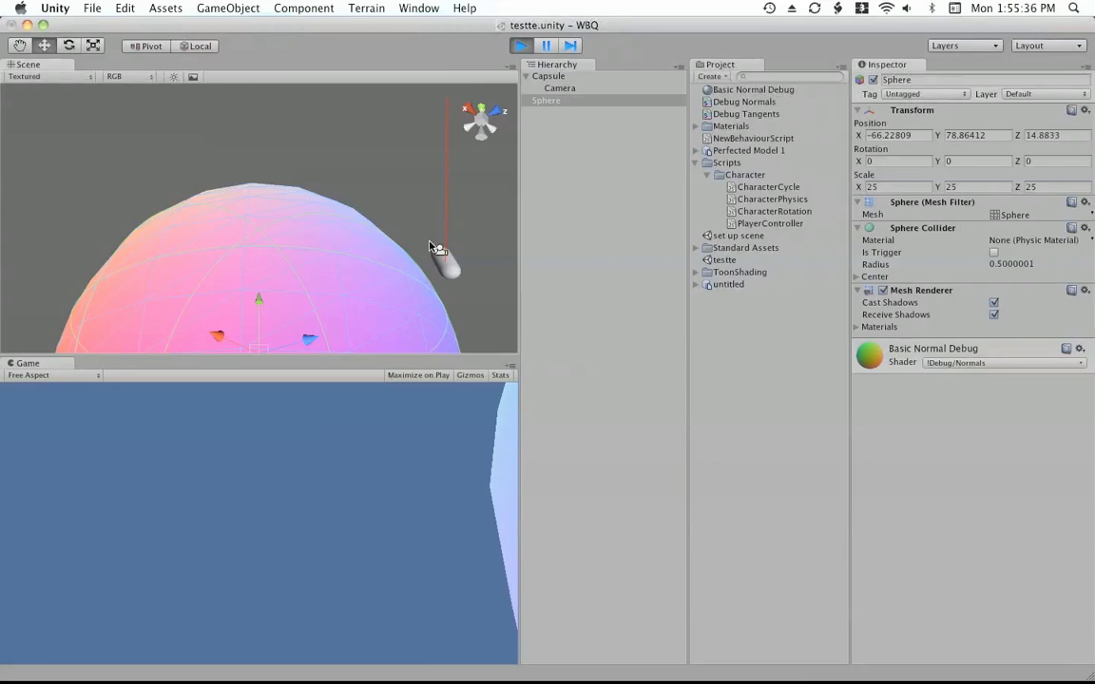
mouse_move(403, 312)
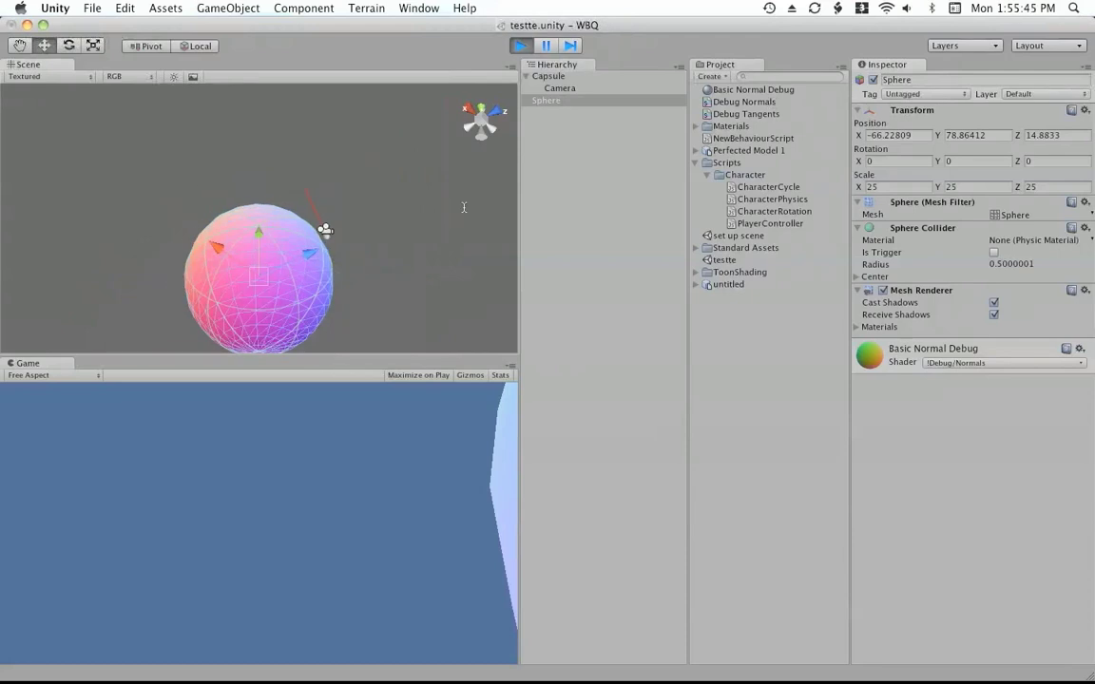
- Open NewBehaviourScript from the Project panel and comment out the direct FromToRotation line
click(753, 137)
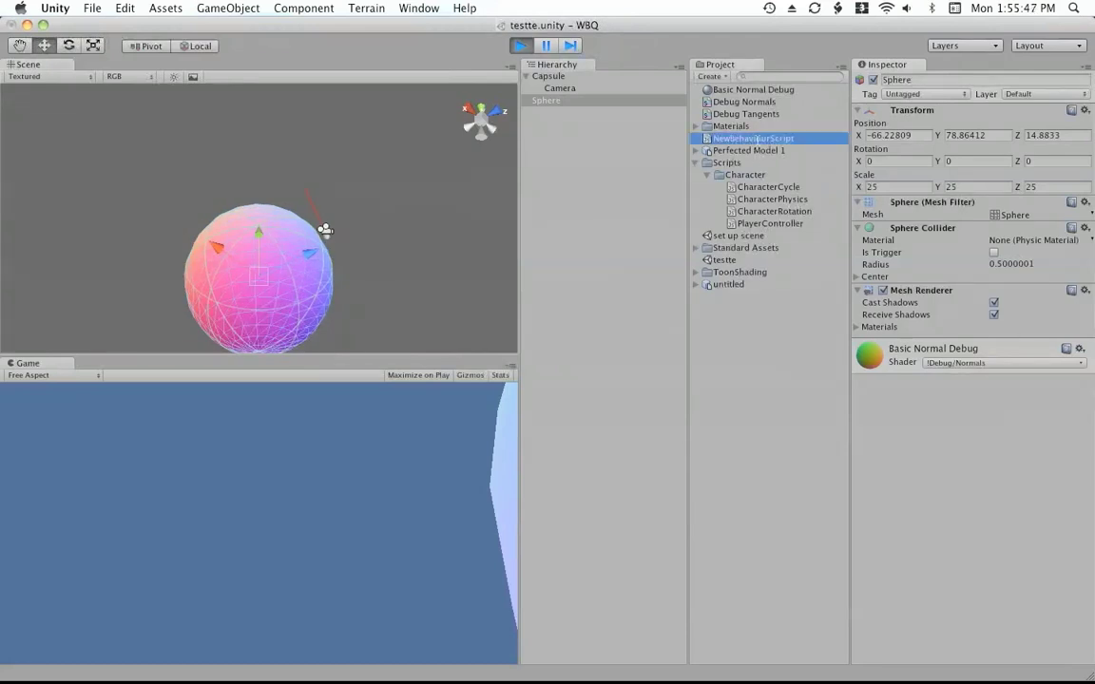
double_click(753, 137)
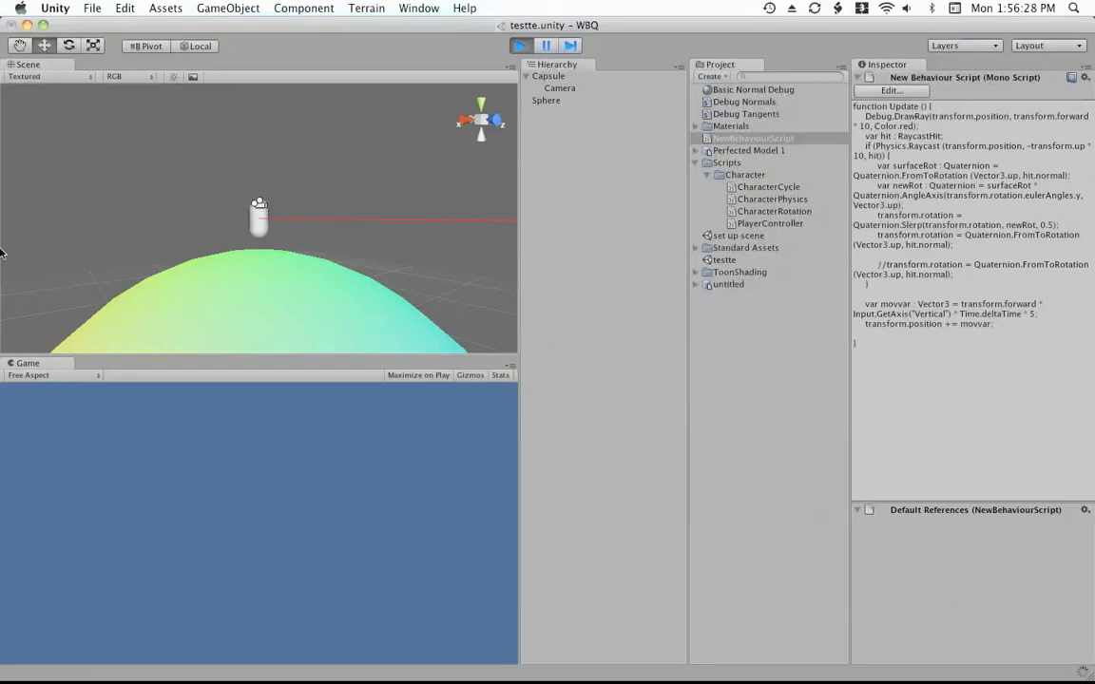
- Frame the Camera under Capsule in the Scene view, then open NewBehaviourScript in TextMate
click(308, 270)
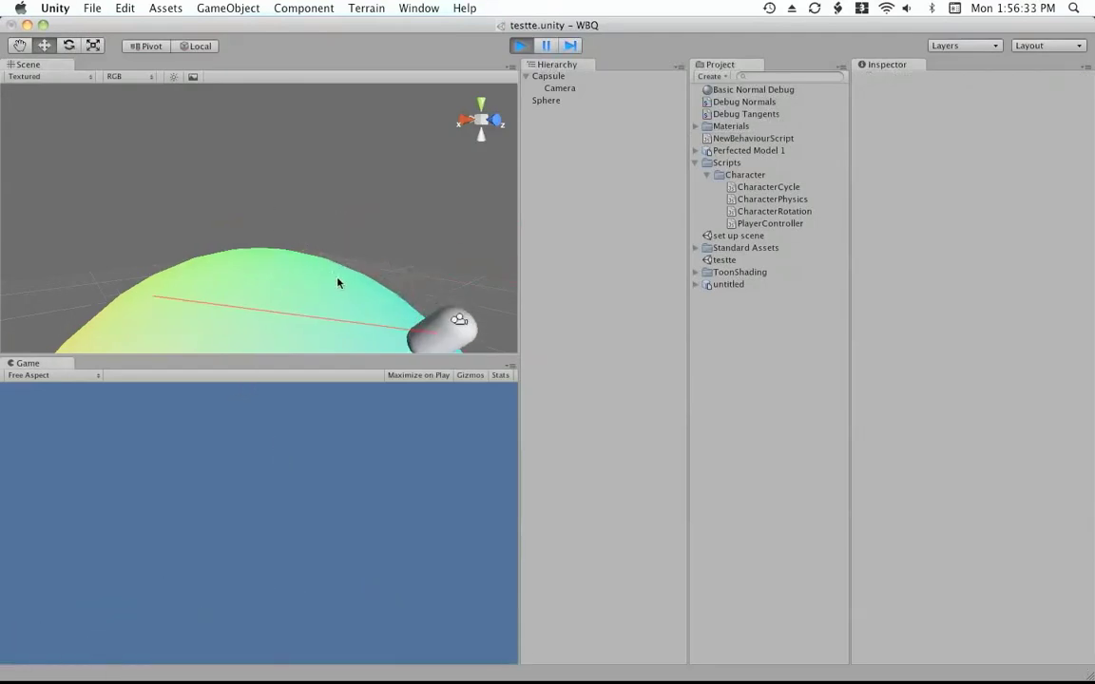
drag(338, 283, 415, 238)
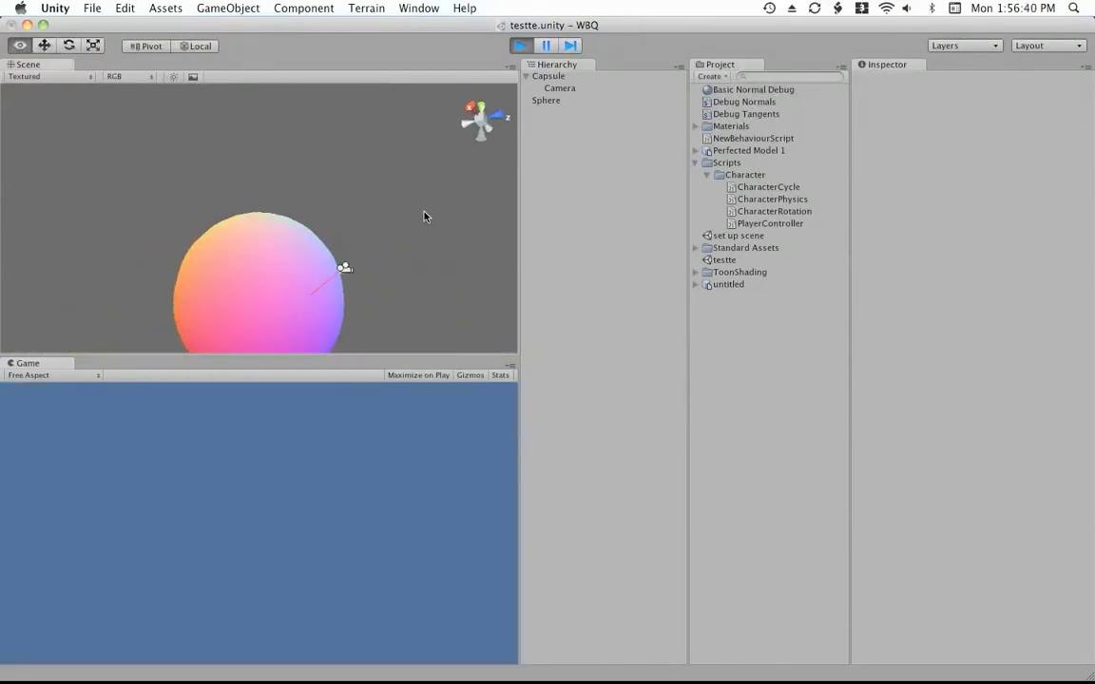
click(559, 88)
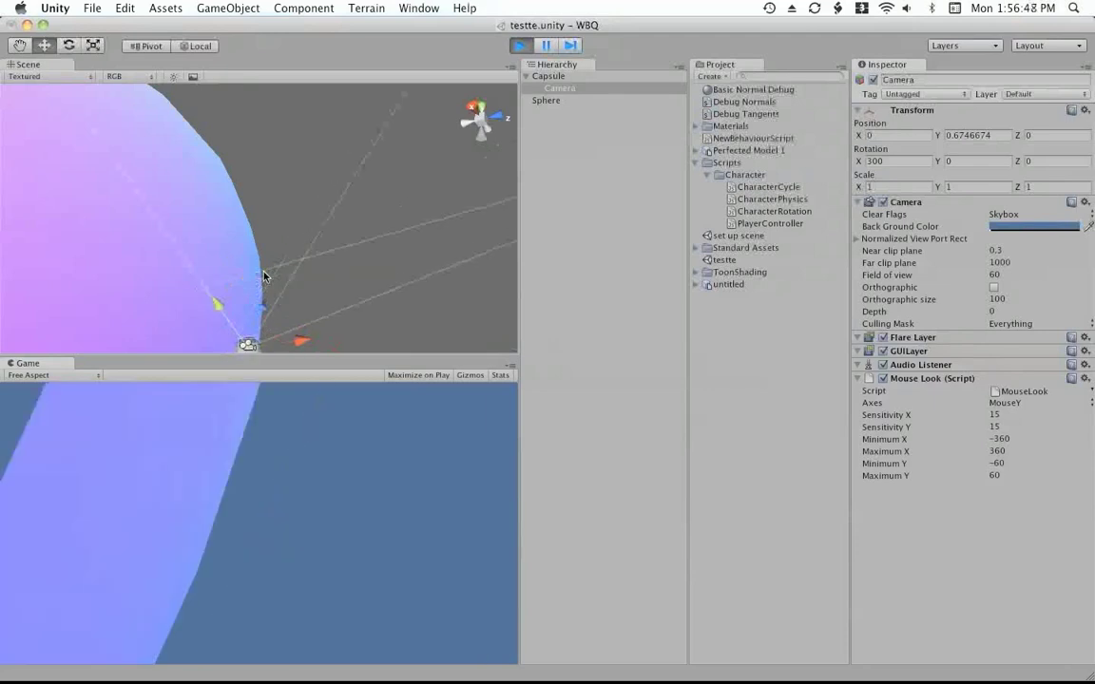
click(520, 46)
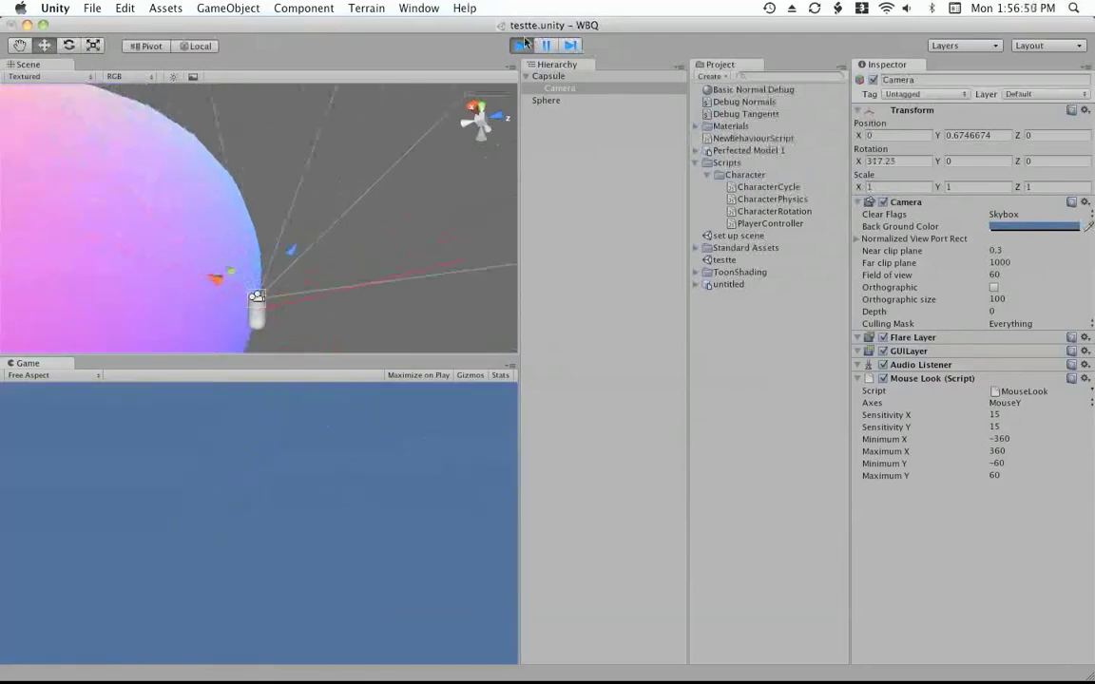
click(521, 45)
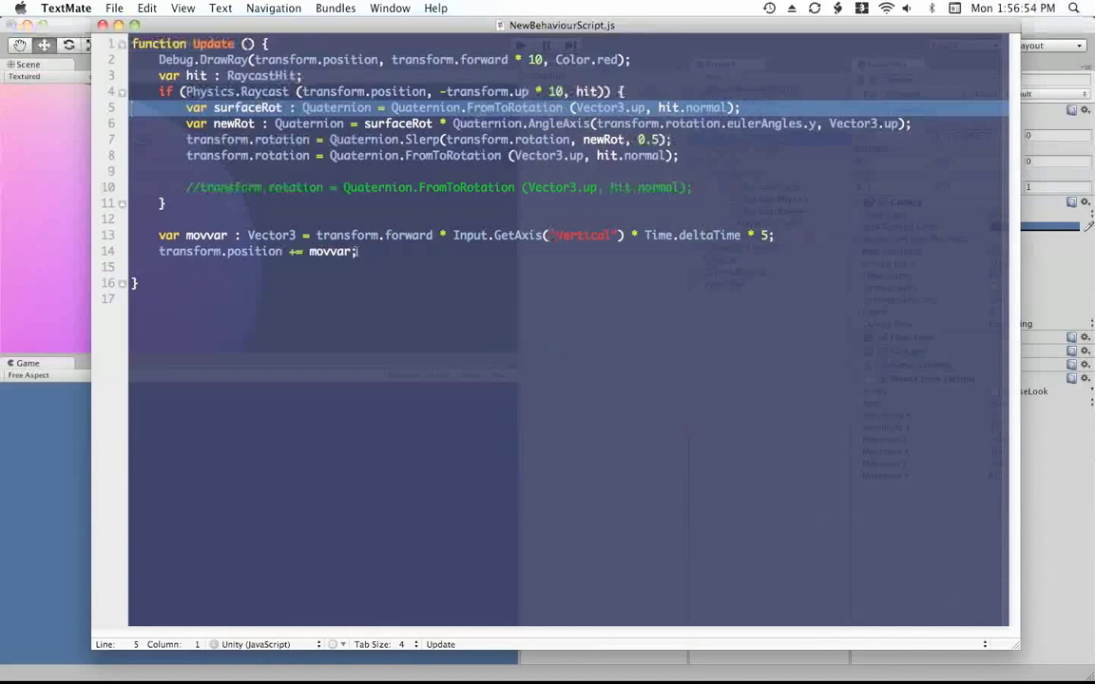
- Add a blank line after the Debug.DrawRay line and return to Unity's set up scene prompt
click(631, 59)
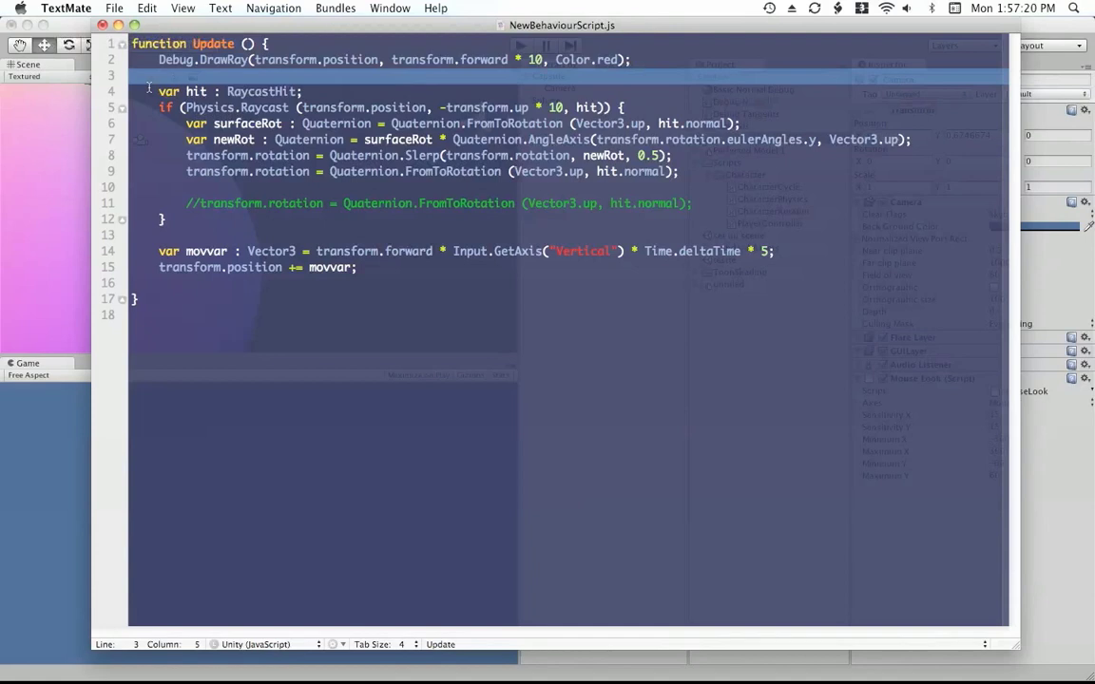
click(315, 220)
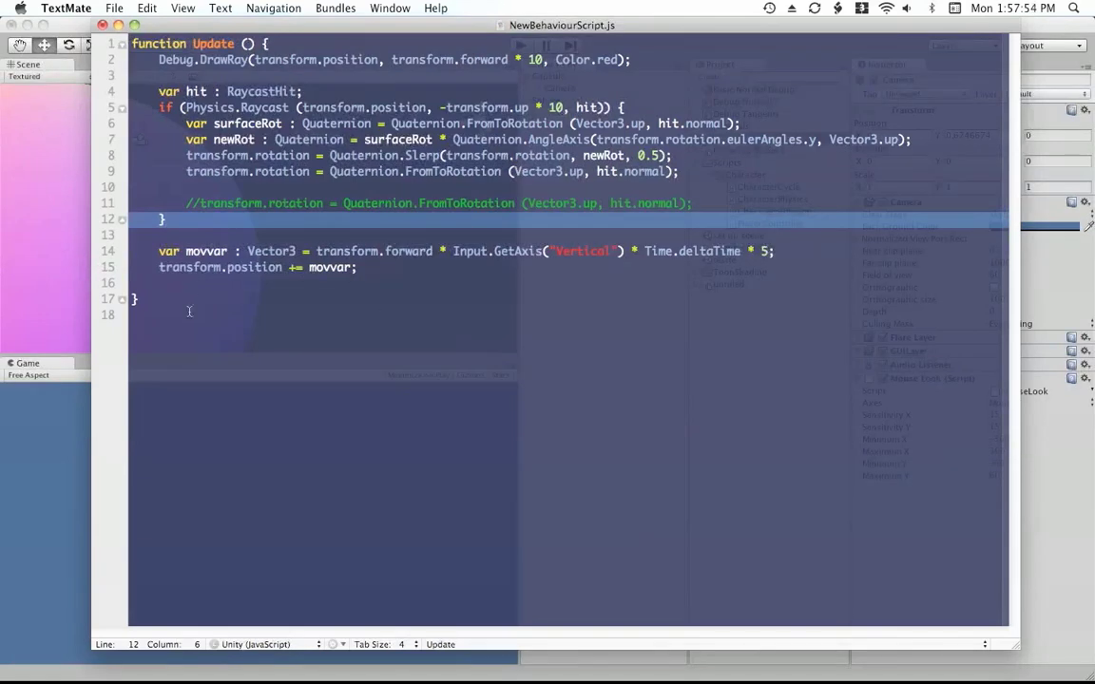
click(308, 315)
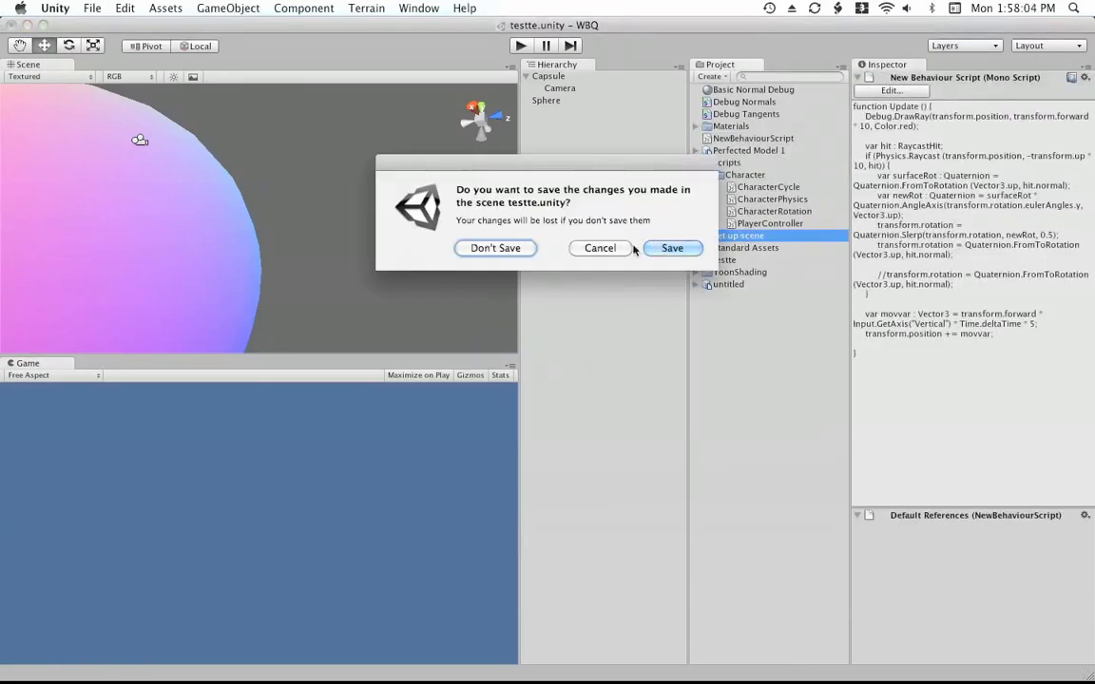
- Answer the testte save prompt to load set up scene, then open the CharacterCycle script
click(494, 248)
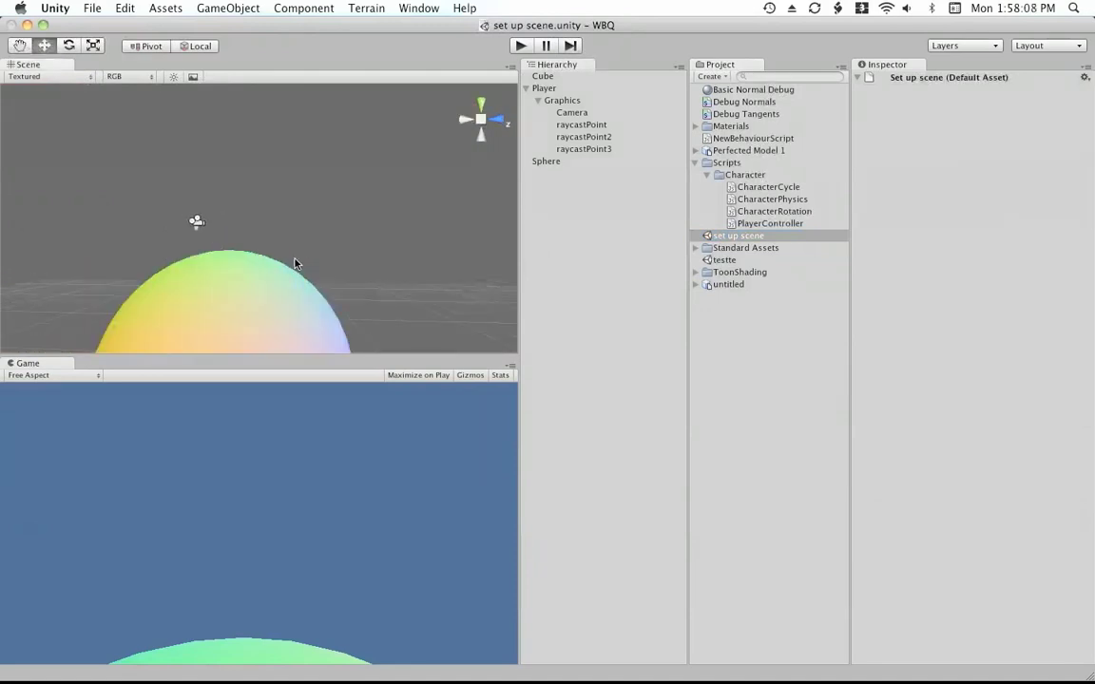
click(544, 88)
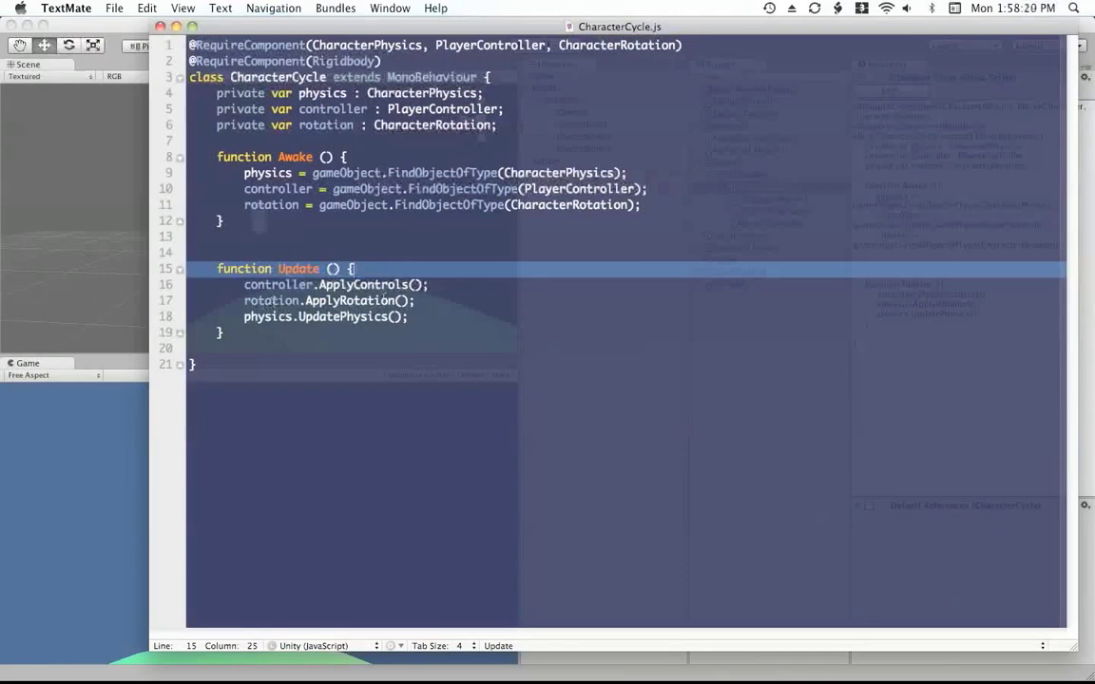
mouse_move(448, 333)
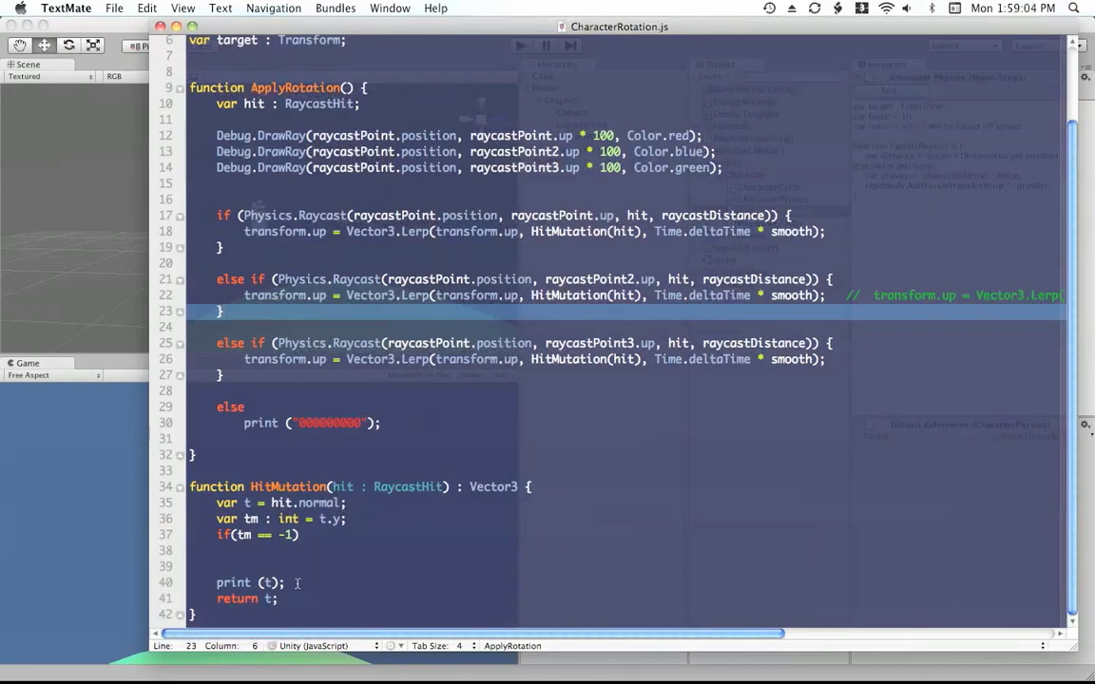
- Make HitMutation in CharacterRotation.js return hit.normal instead of t and return to Unity
click(270, 597)
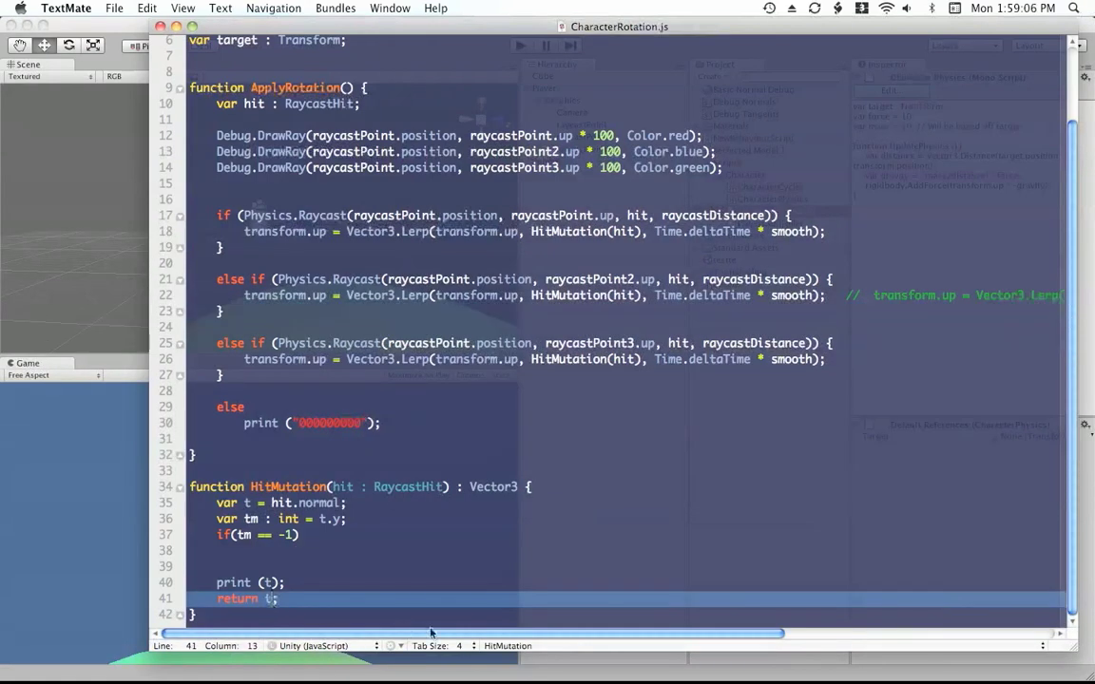
text(hit.n)
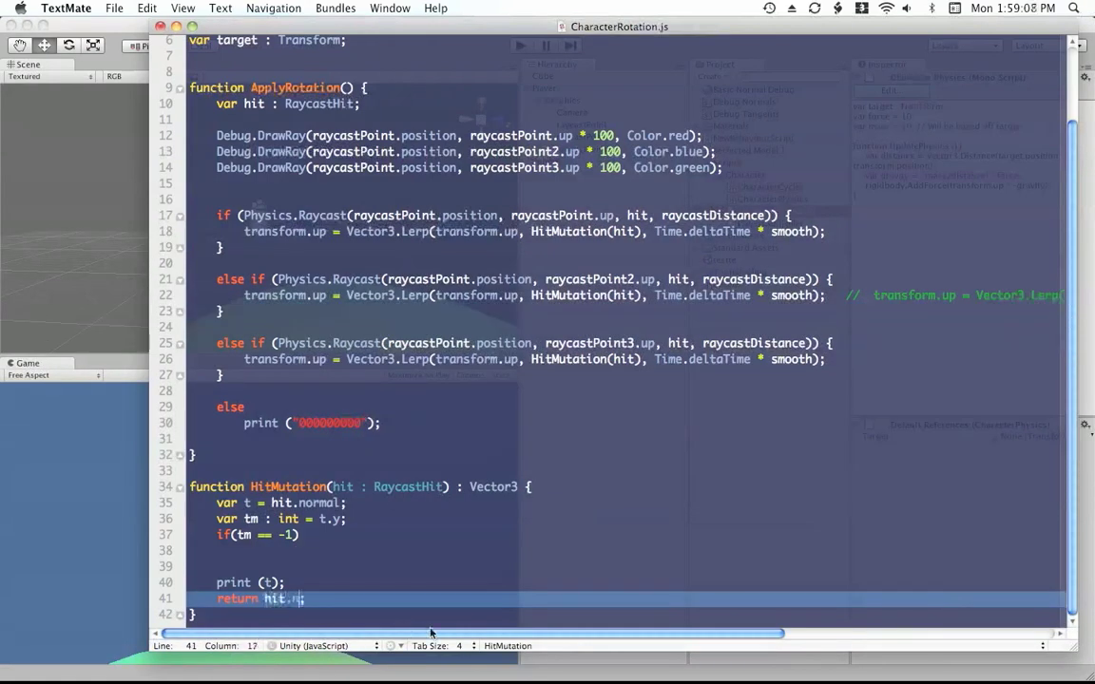
text(ormal)
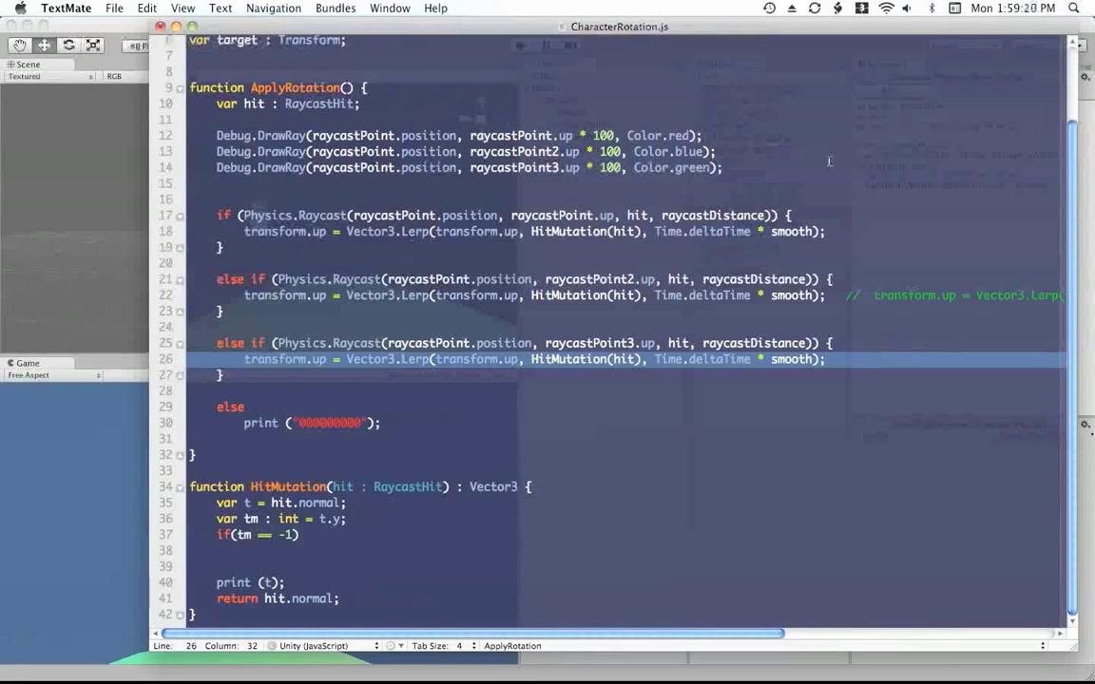
click(222, 248)
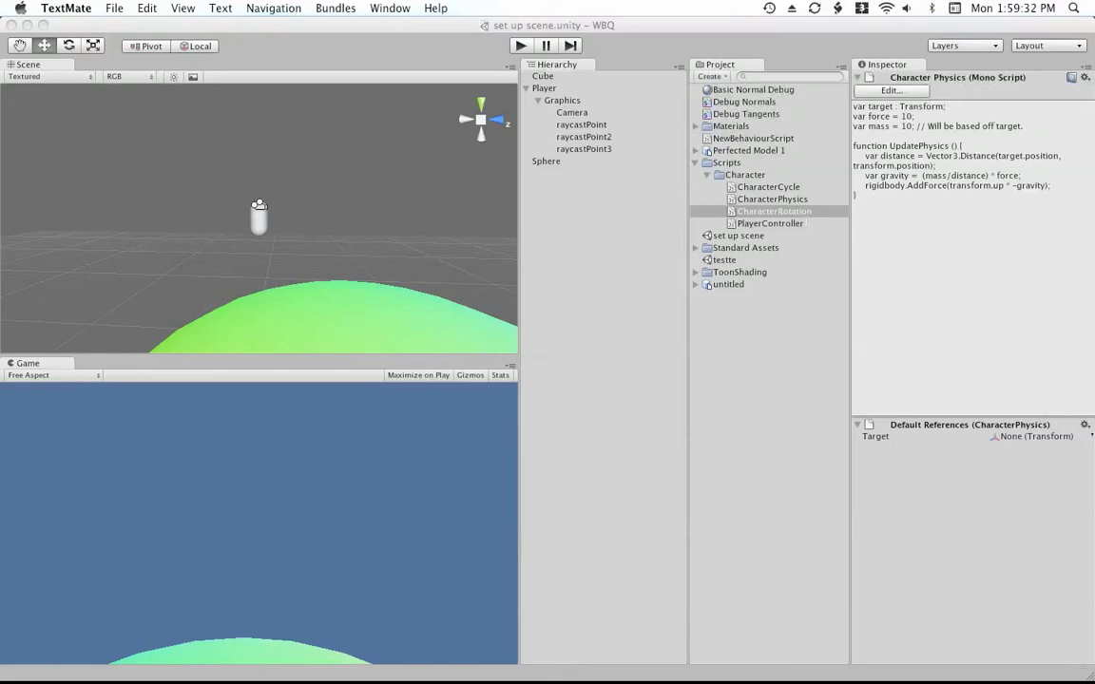
- Review the PlayerController script, then open the CharacterPhysics gravity script in TextMate
double_click(772, 225)
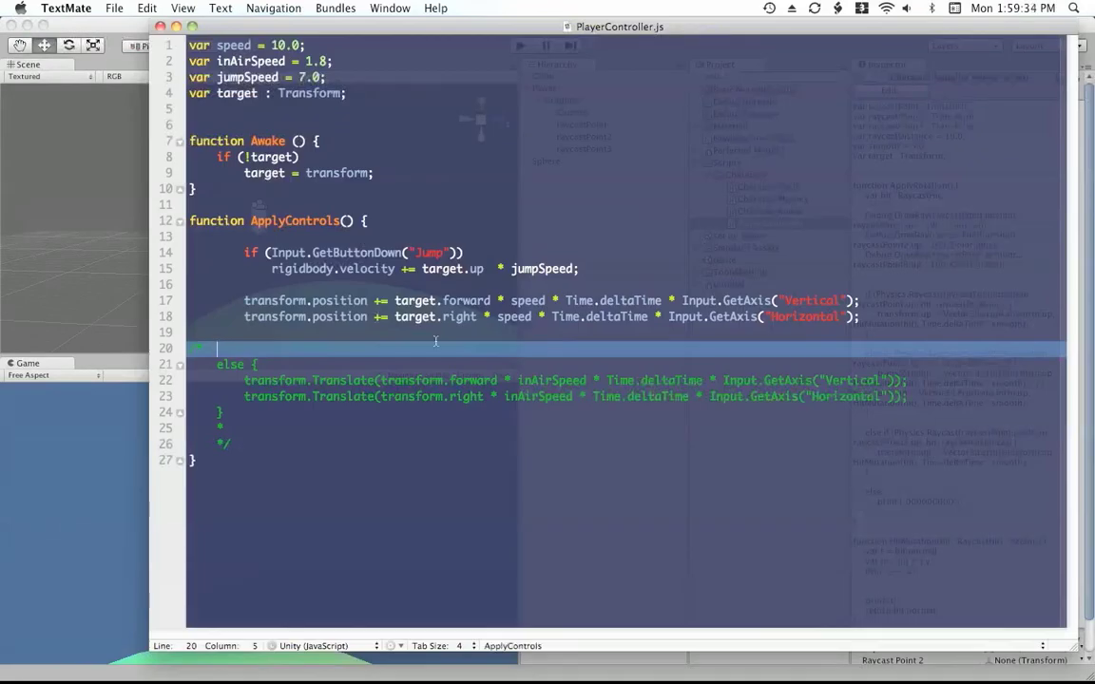
mouse_move(487, 340)
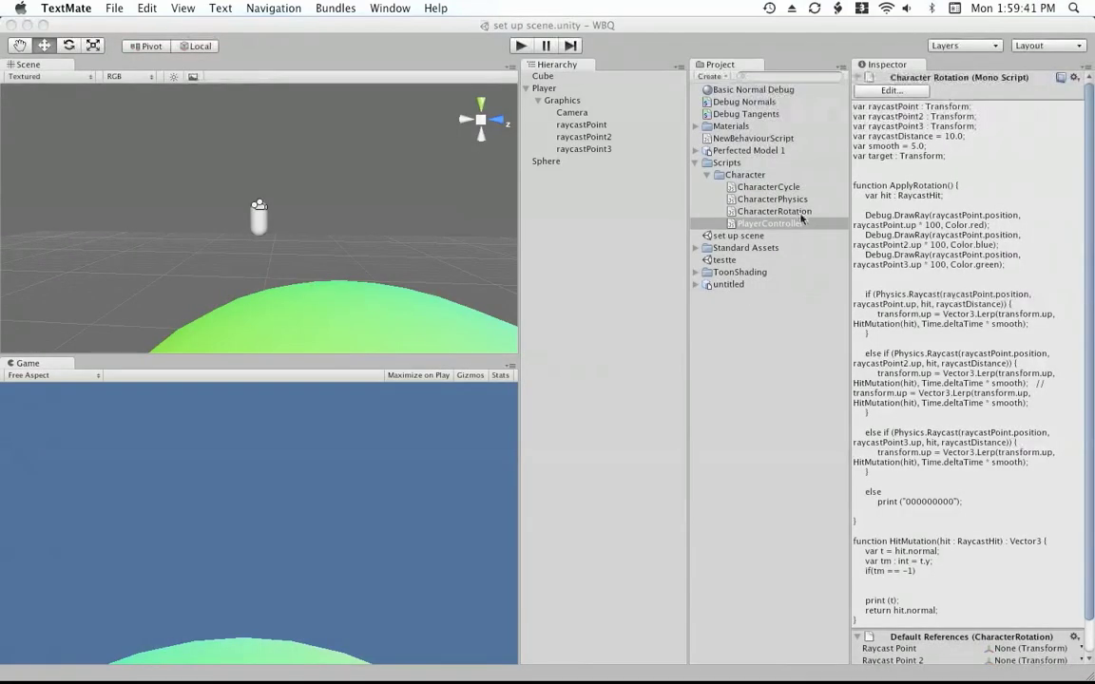
mouse_move(782, 202)
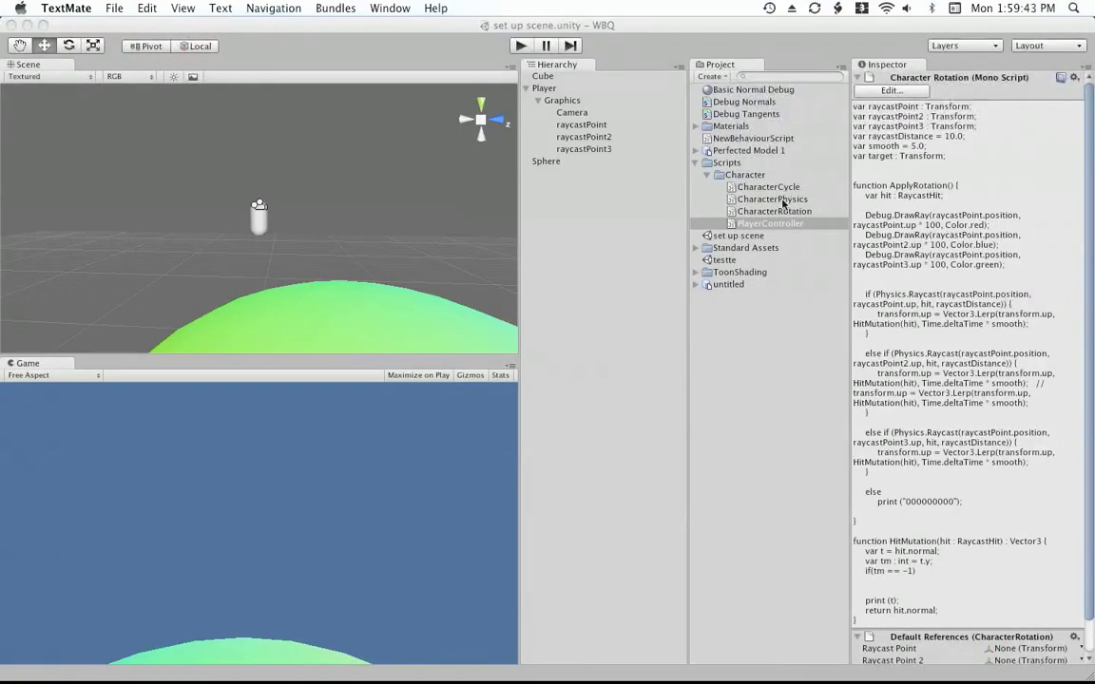
double_click(771, 200)
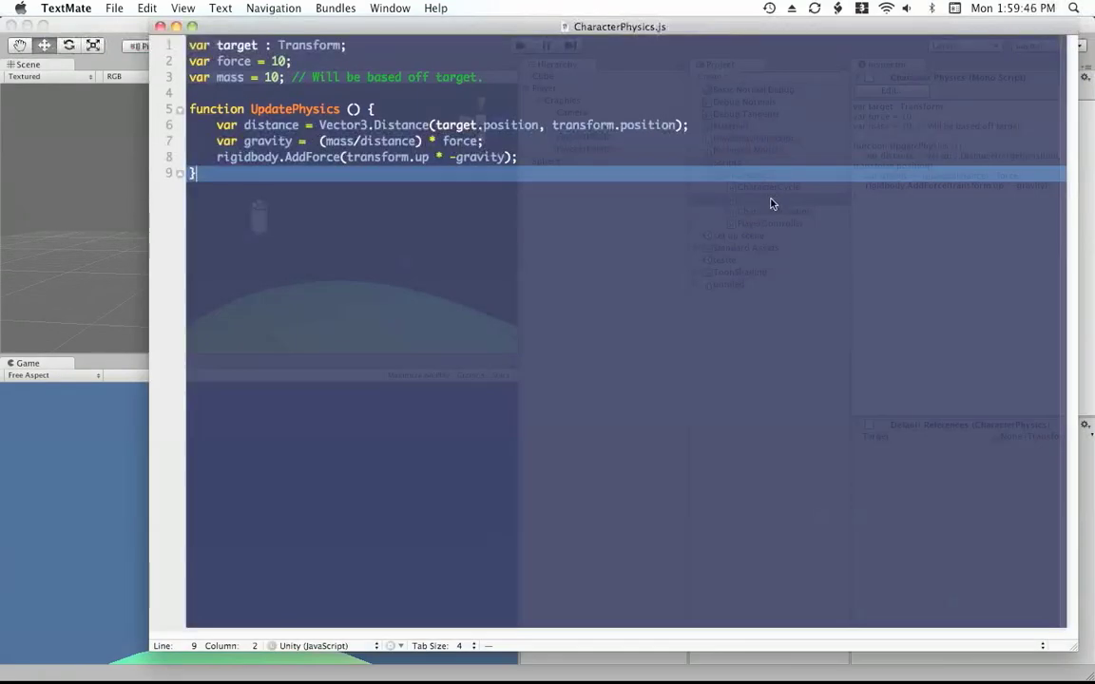